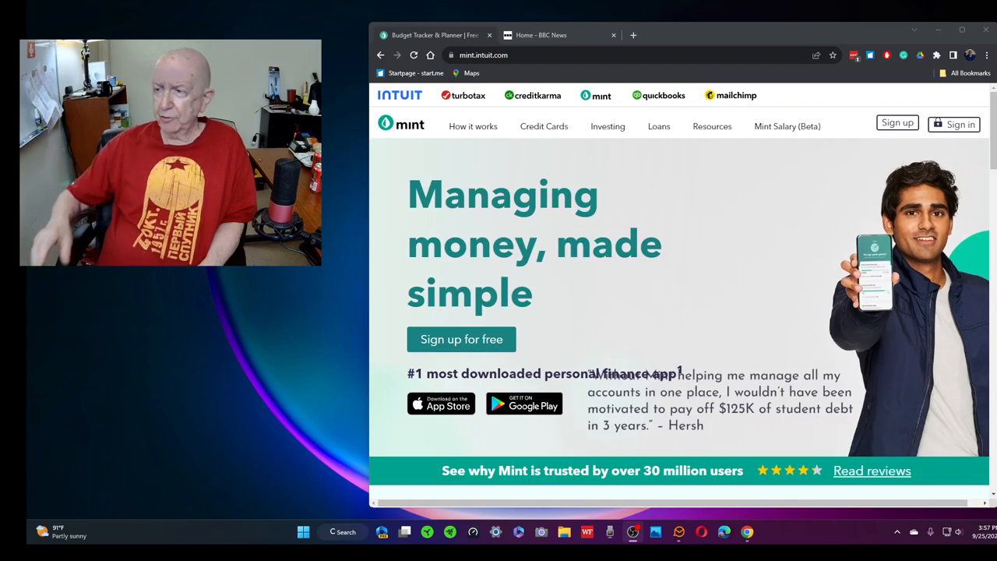
mouse_move(533, 224)
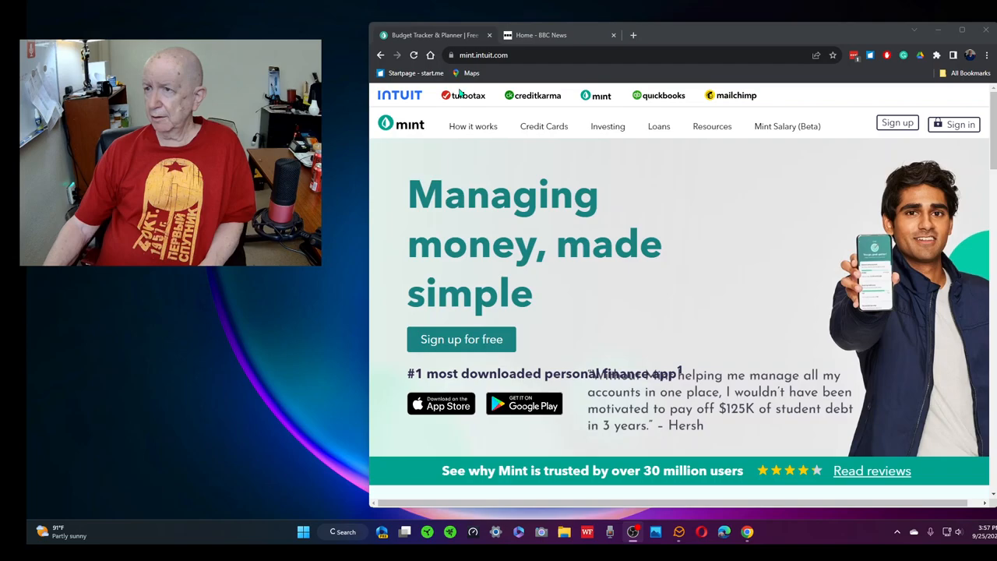
Open a third browser tab beside the Mint homepage and BBC News tabs.
left_click(473, 126)
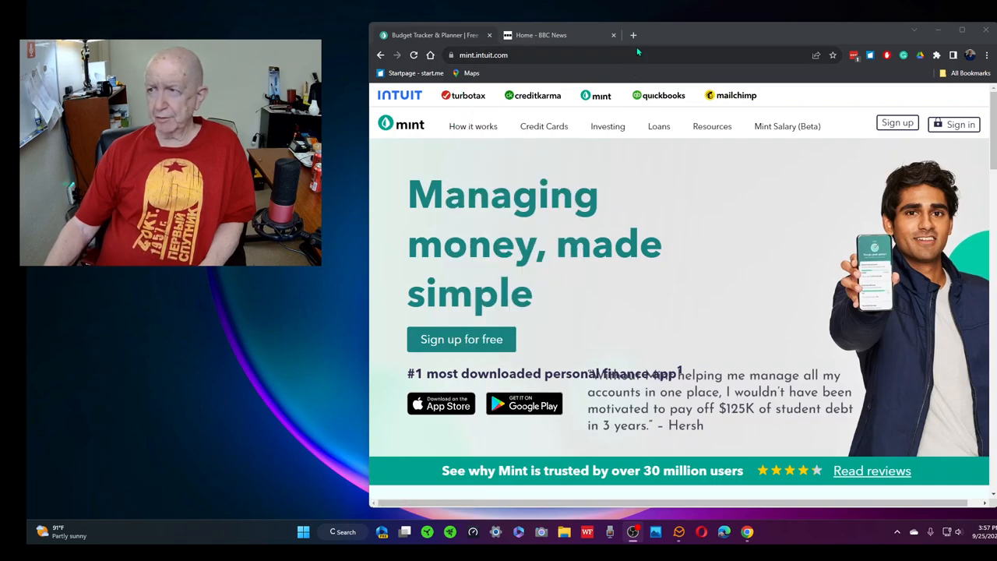
mouse_move(633, 35)
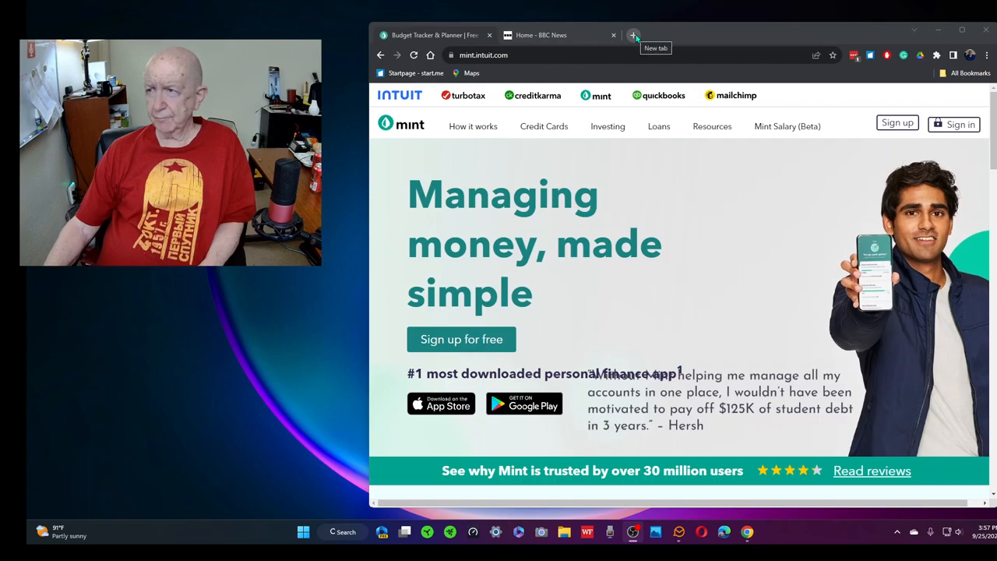
left_click(634, 35)
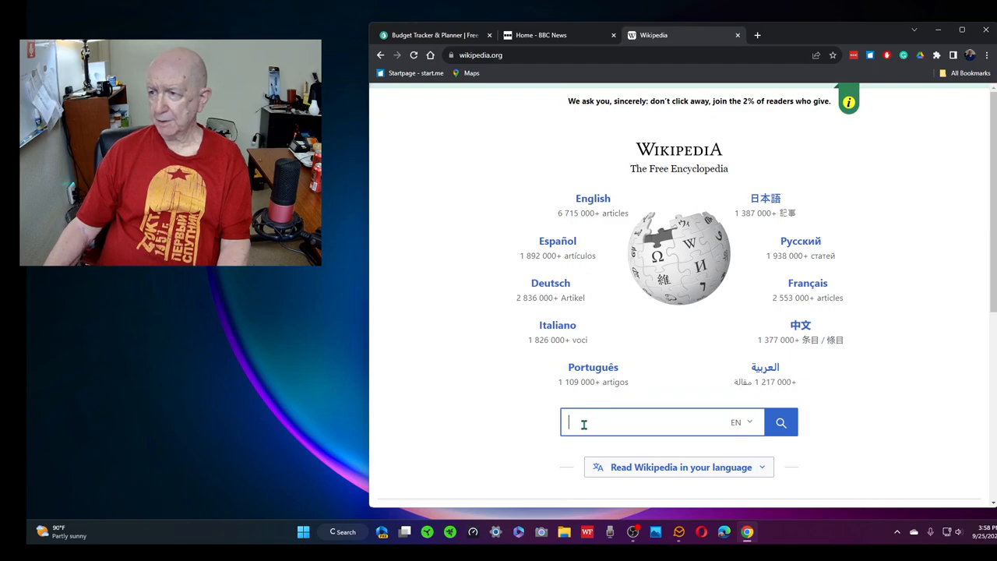
Search Wikipedia for 'mint' and open the Mint disambiguation article.
type("mo")
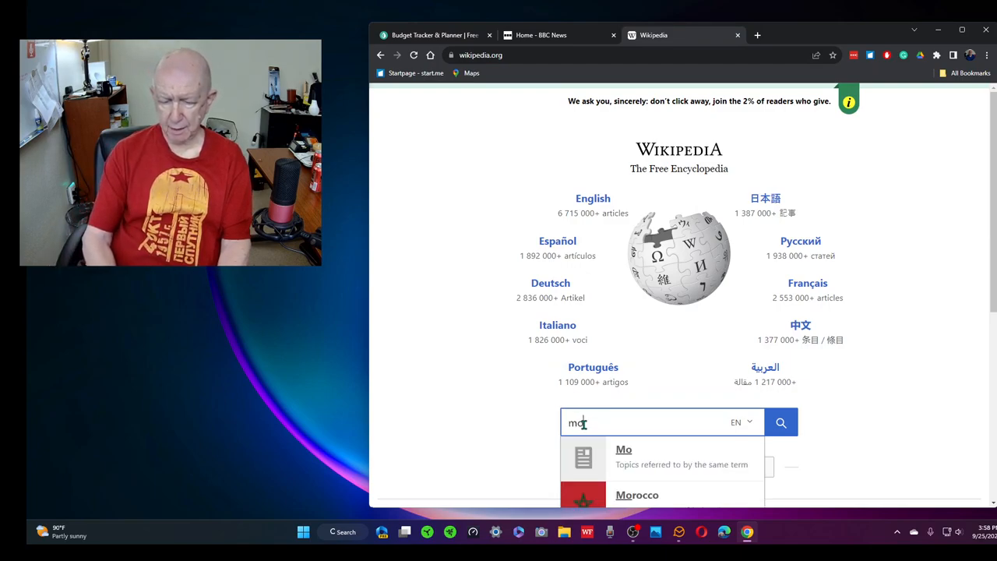
type("nt")
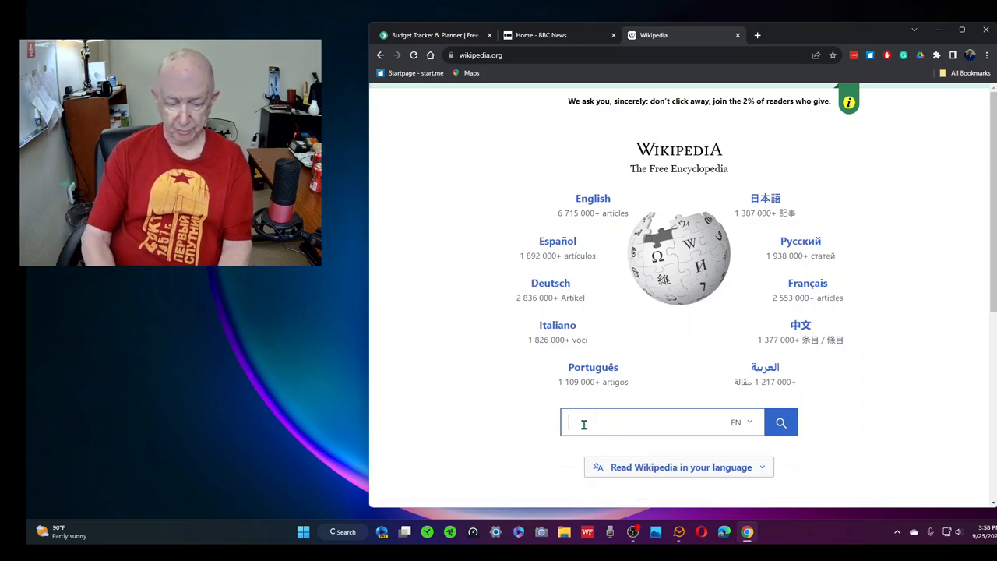
type("mint")
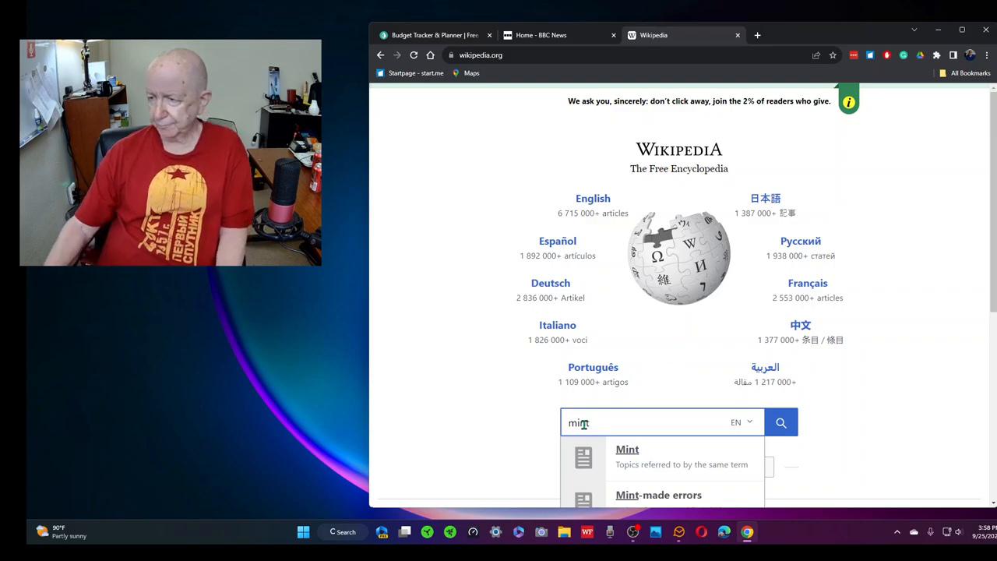
left_click(780, 422)
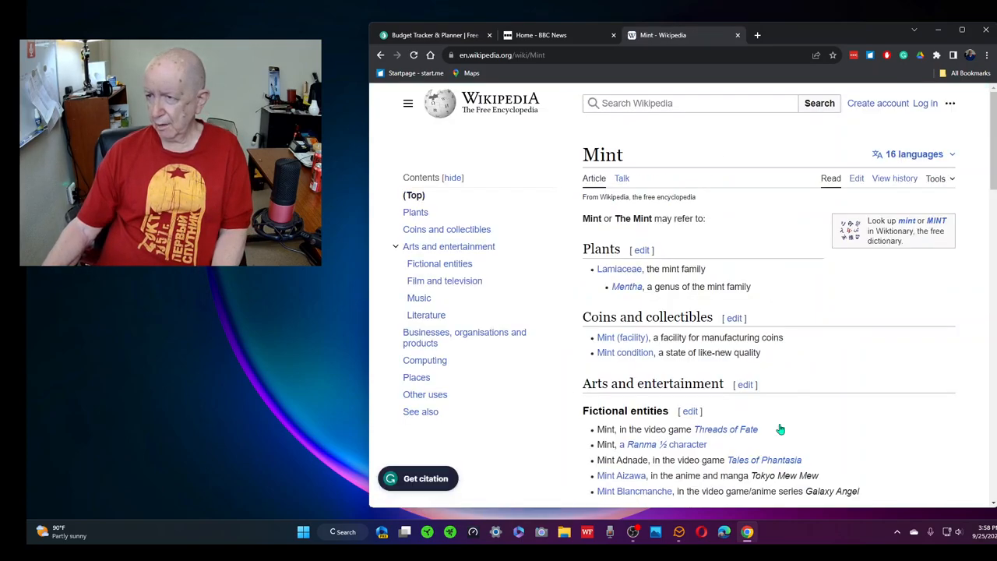
Search Wikipedia for 'intu' and open the Intuit article.
left_click(690, 103)
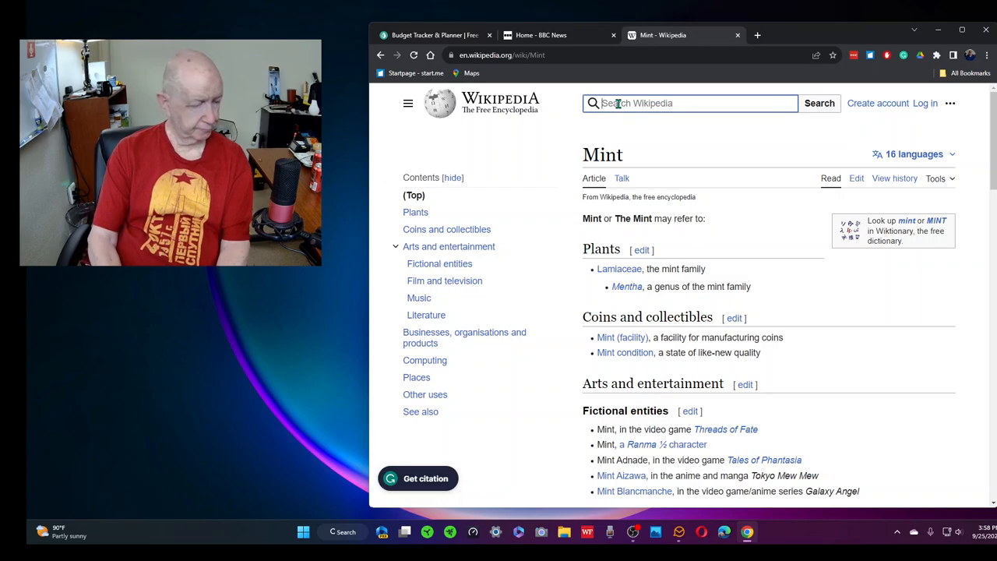
left_click(689, 102)
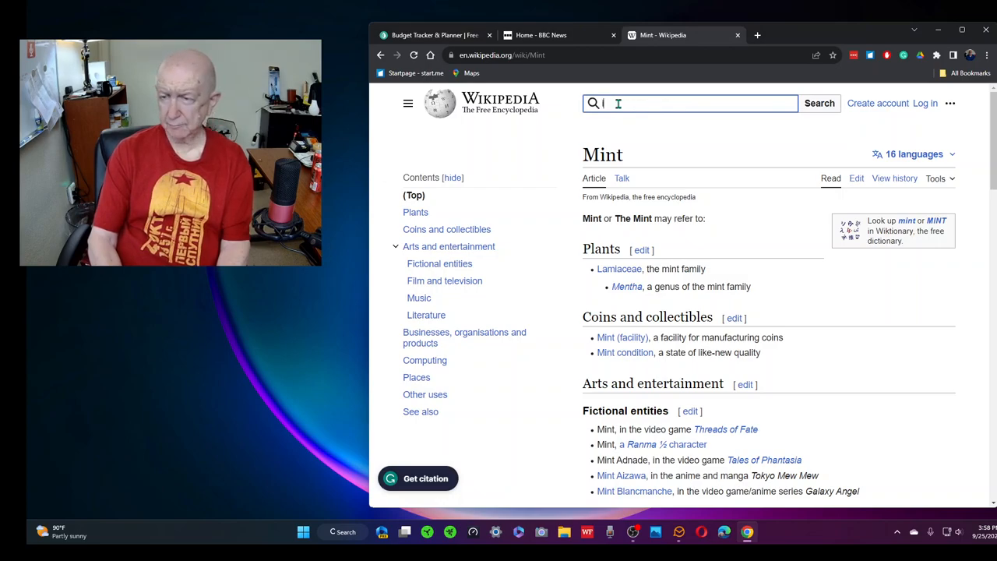
type("int")
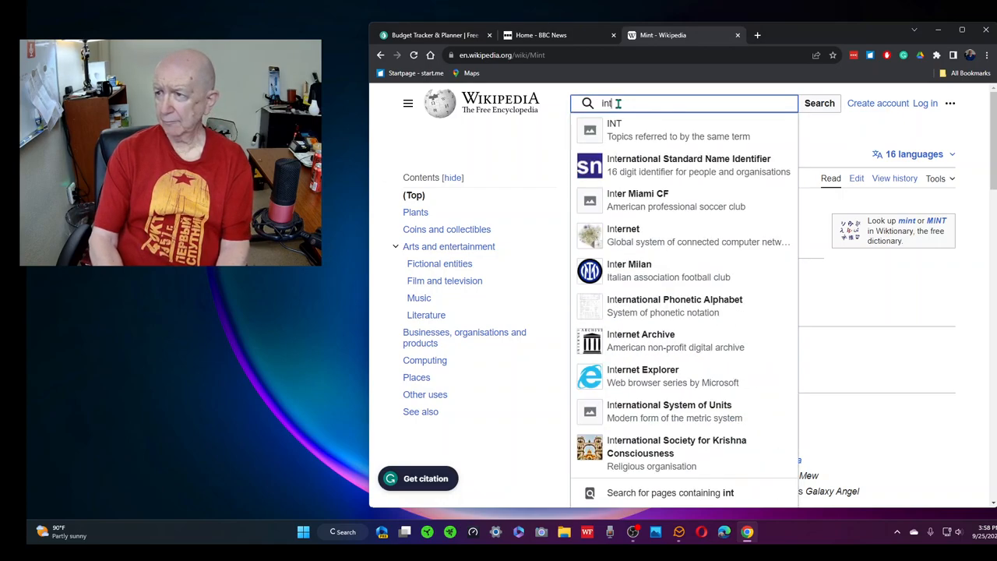
type("u")
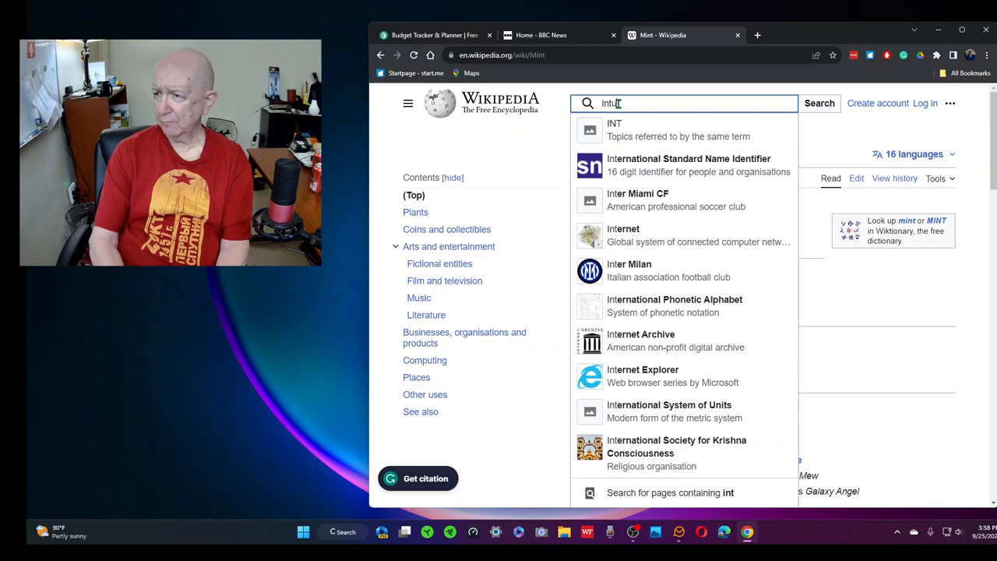
type("u")
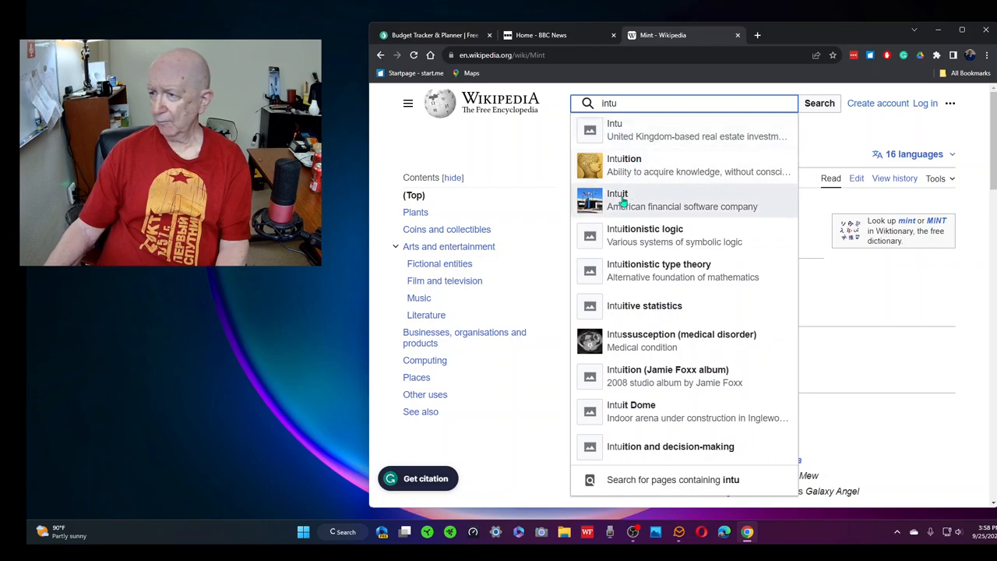
left_click(683, 200)
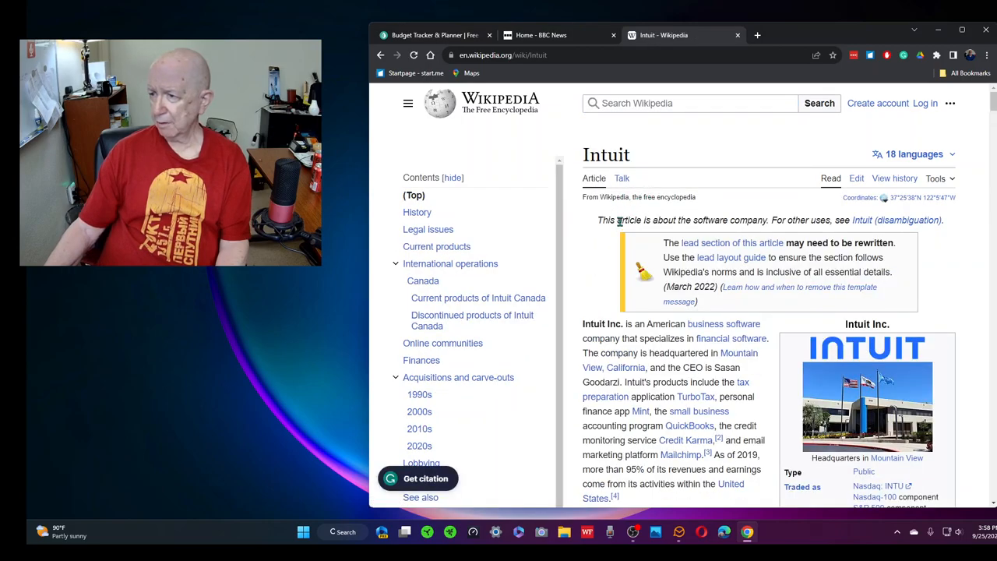
Read the Intuit article down through History to the Legal issues section.
left_click(690, 102)
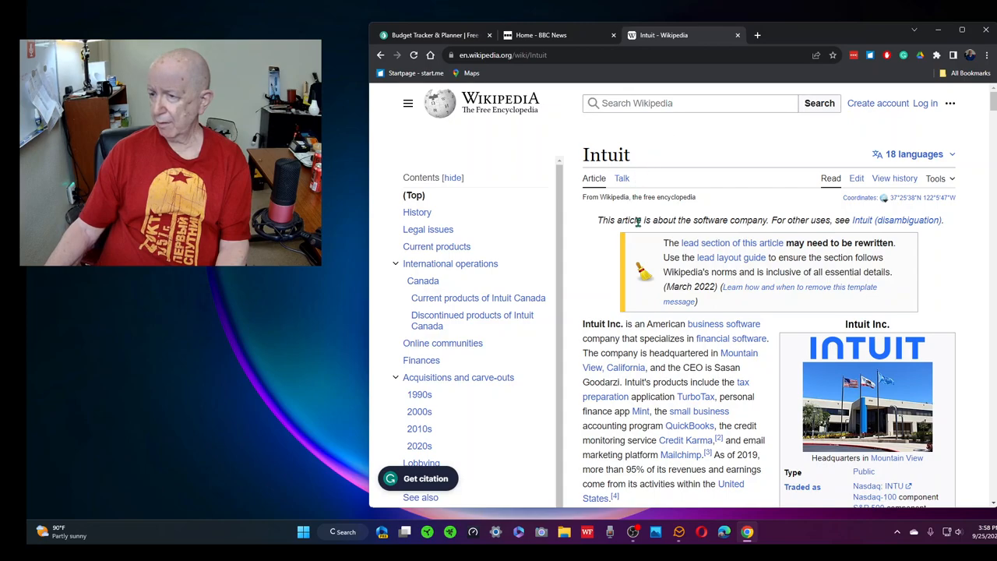
scroll("down", 3)
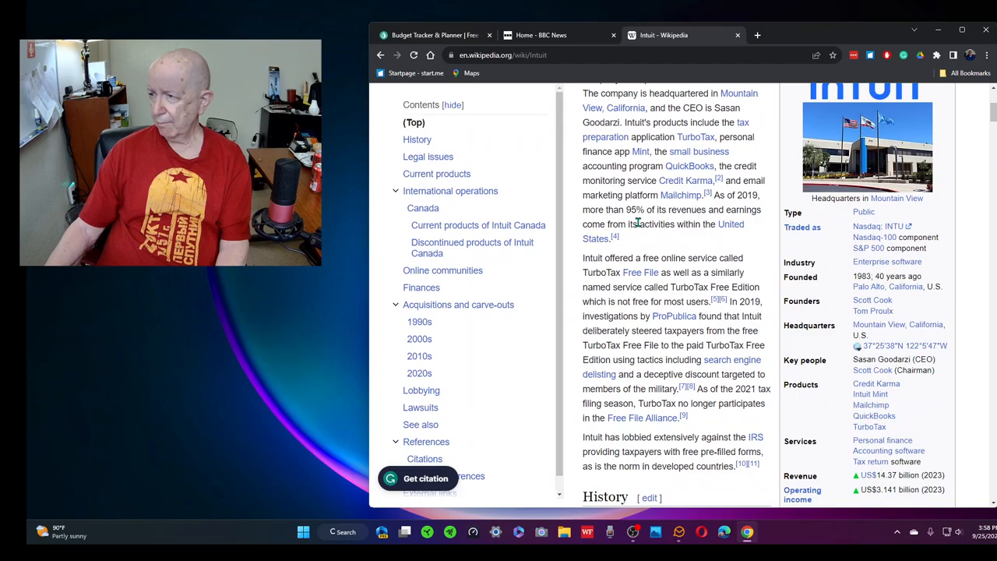
scroll("down", 3)
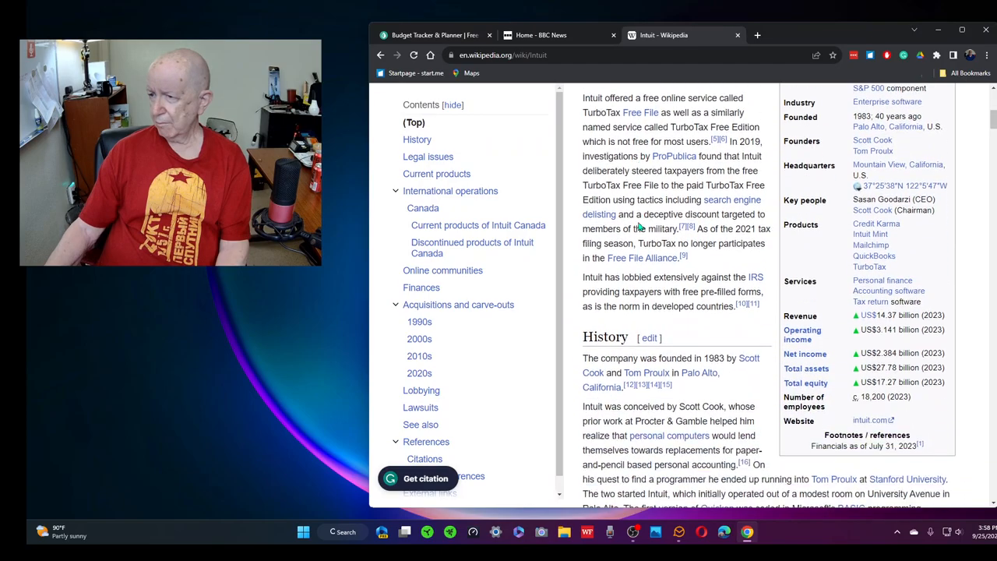
scroll("down", 3)
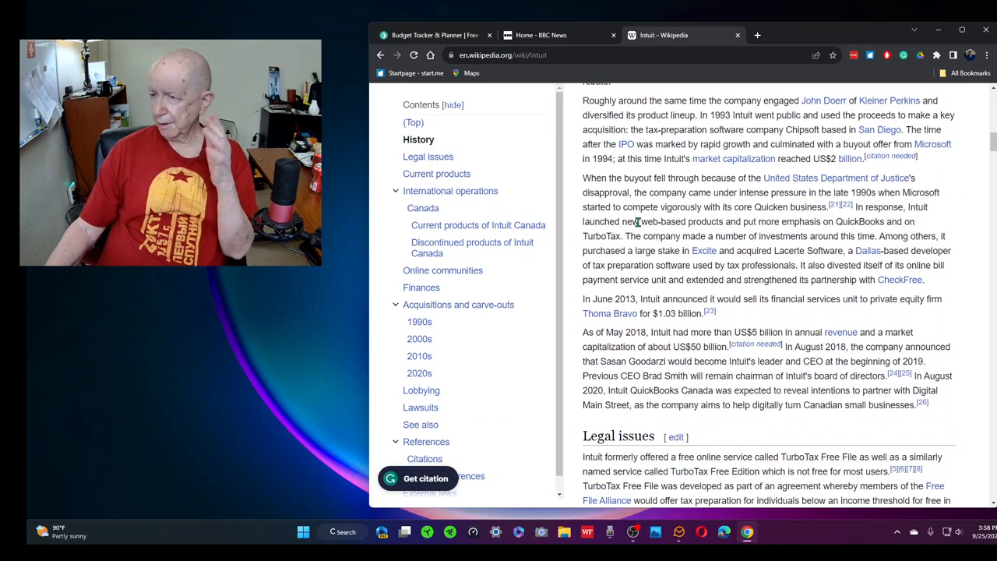
scroll("down", 3)
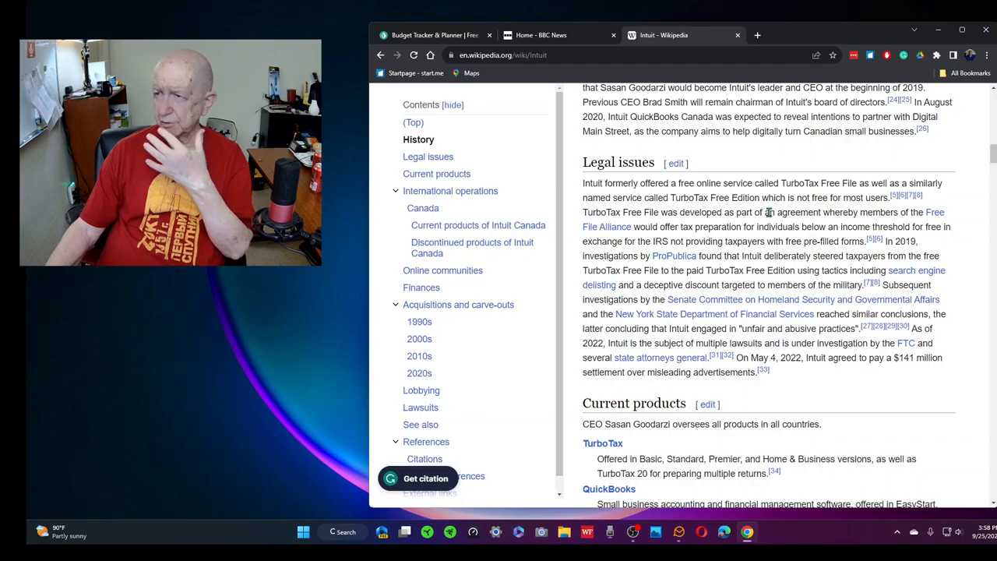
mouse_move(674, 256)
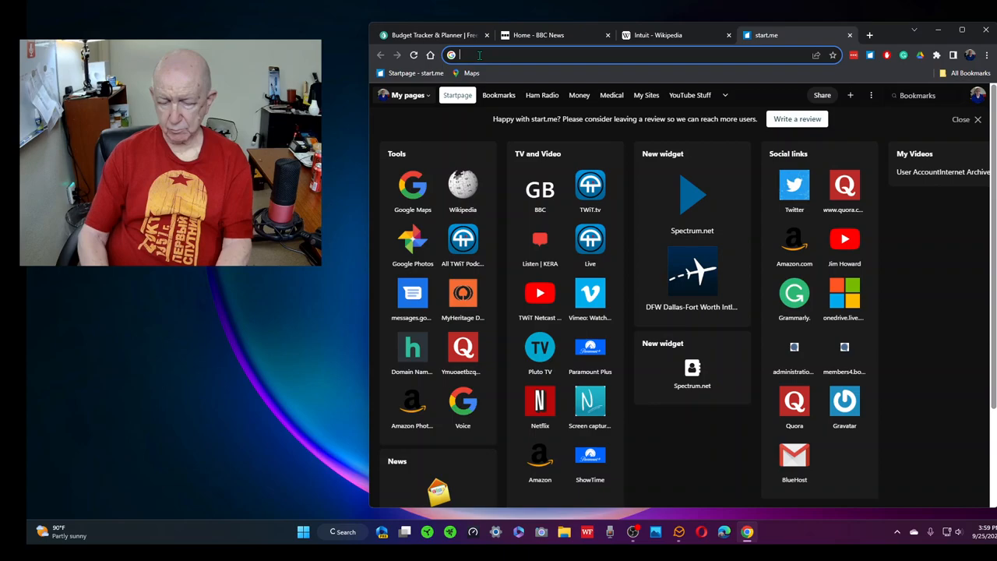
Search Google for 'when did mint mobile get sold' from the address bar.
type("mint.com")
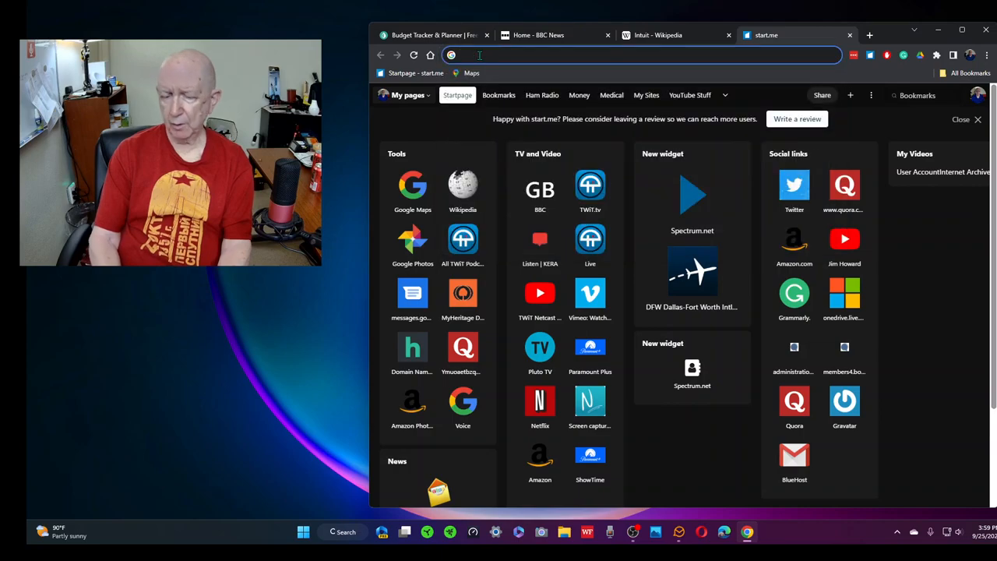
type("when d")
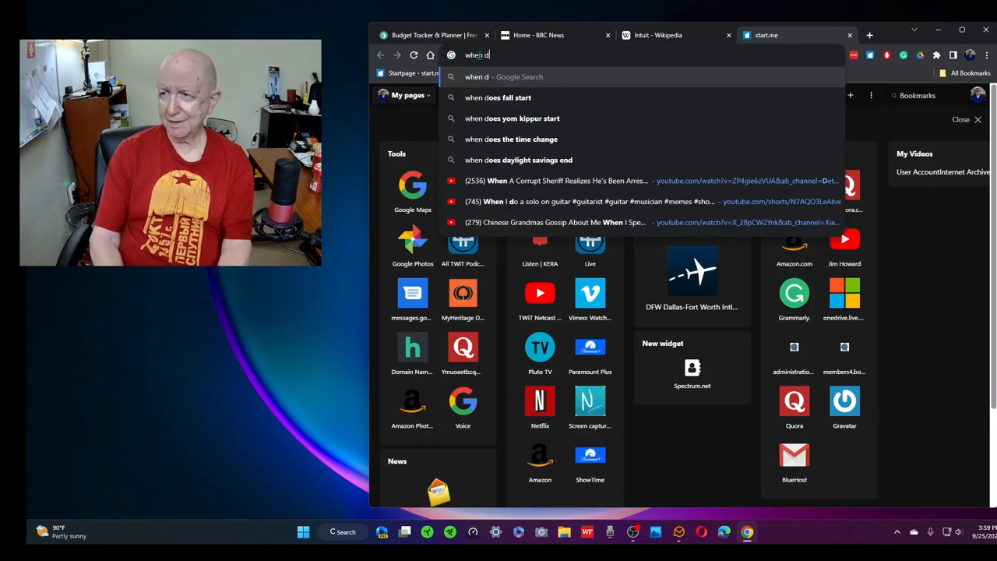
type("did mint")
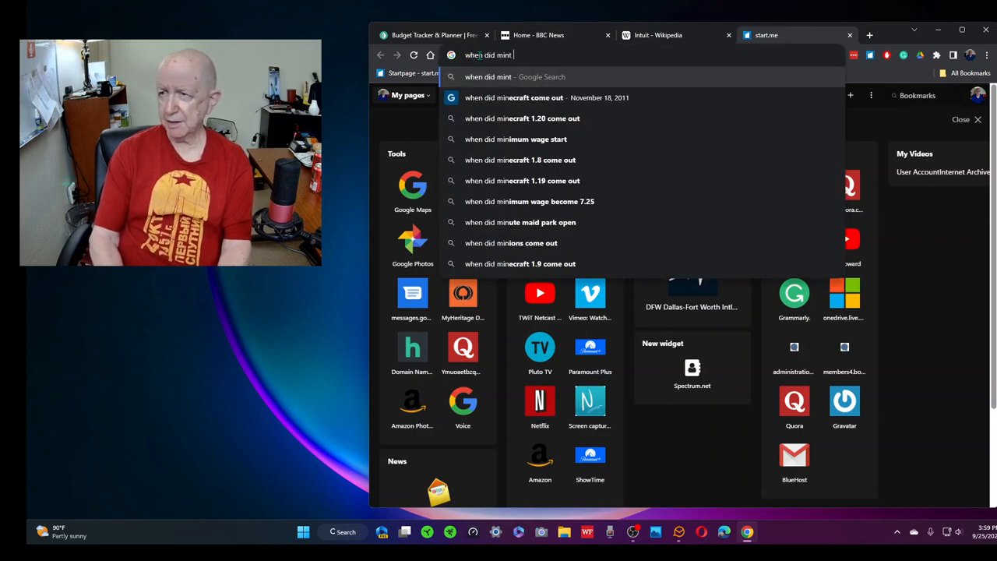
type("gt")
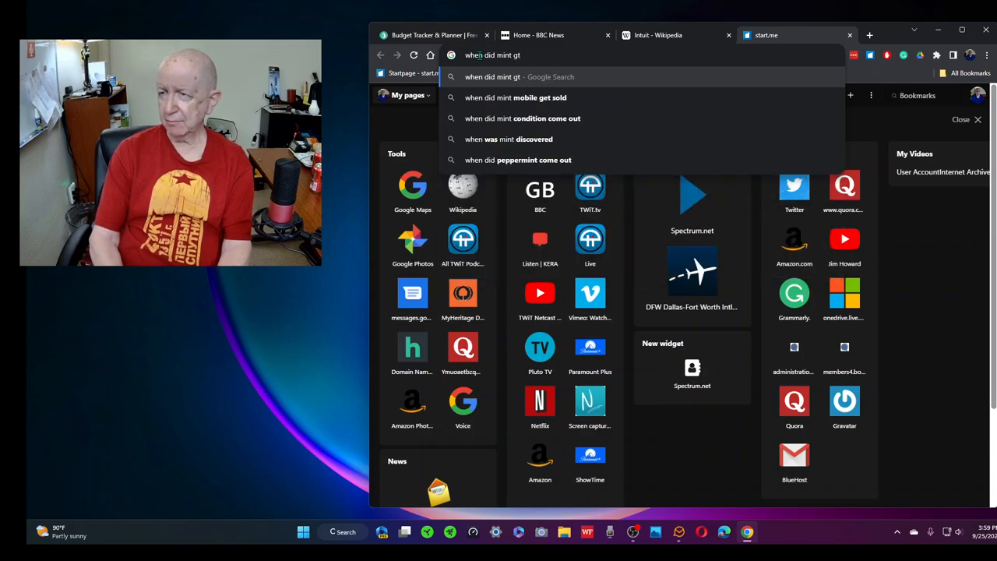
type("et")
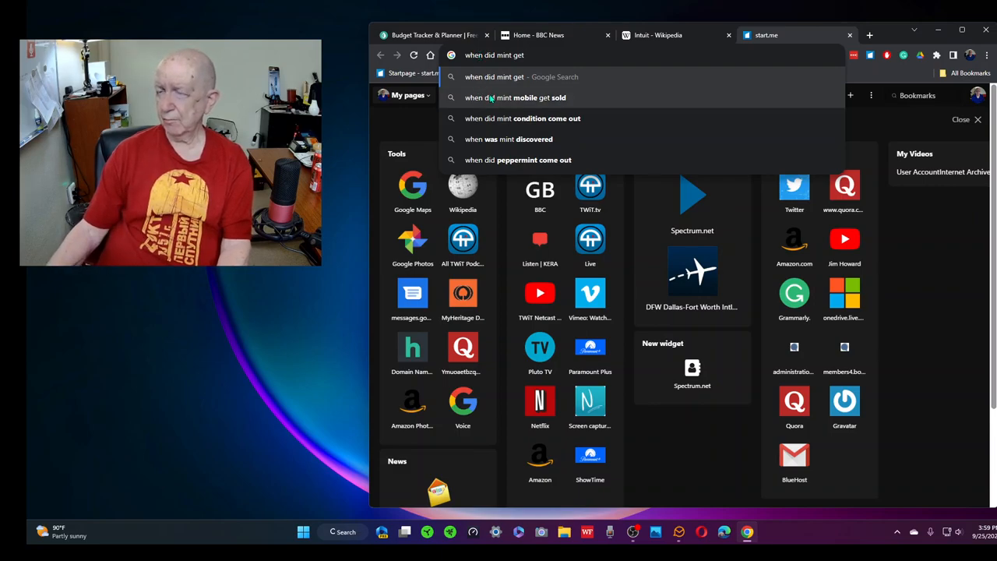
left_click(514, 97)
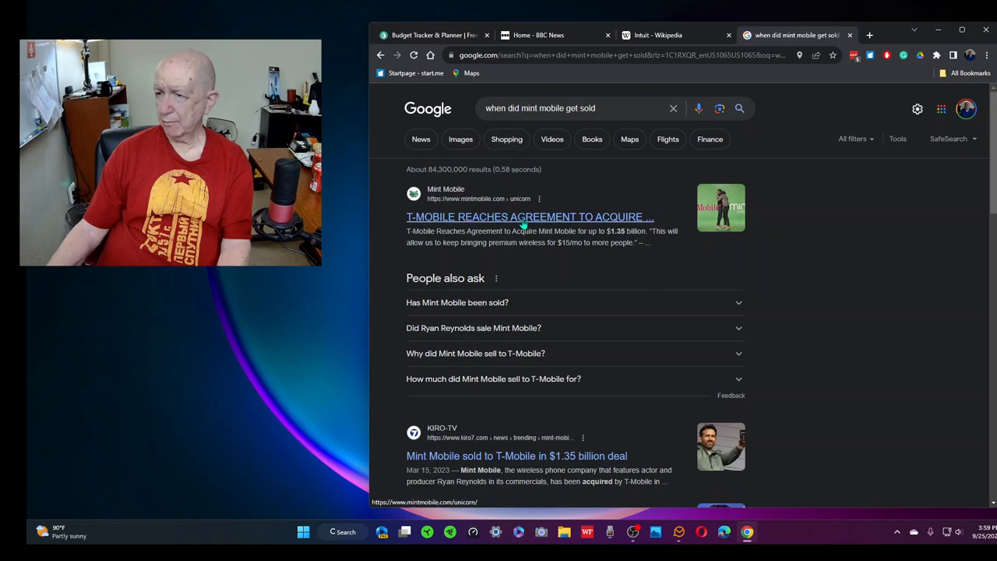
Open the KIRO-TV story 'Mint Mobile sold to T-Mobile in $1.35 billion deal'.
scroll("down", 3)
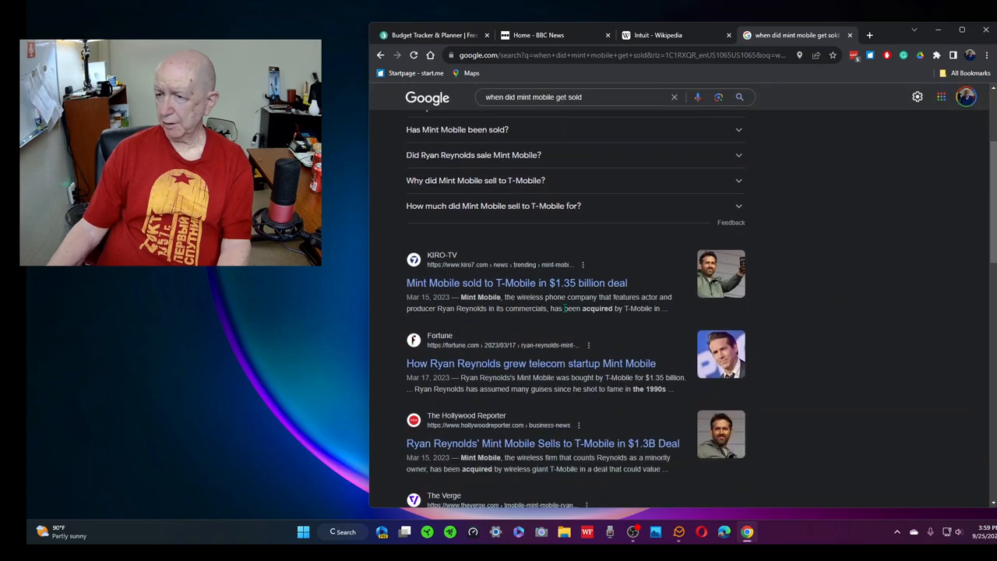
left_click(517, 283)
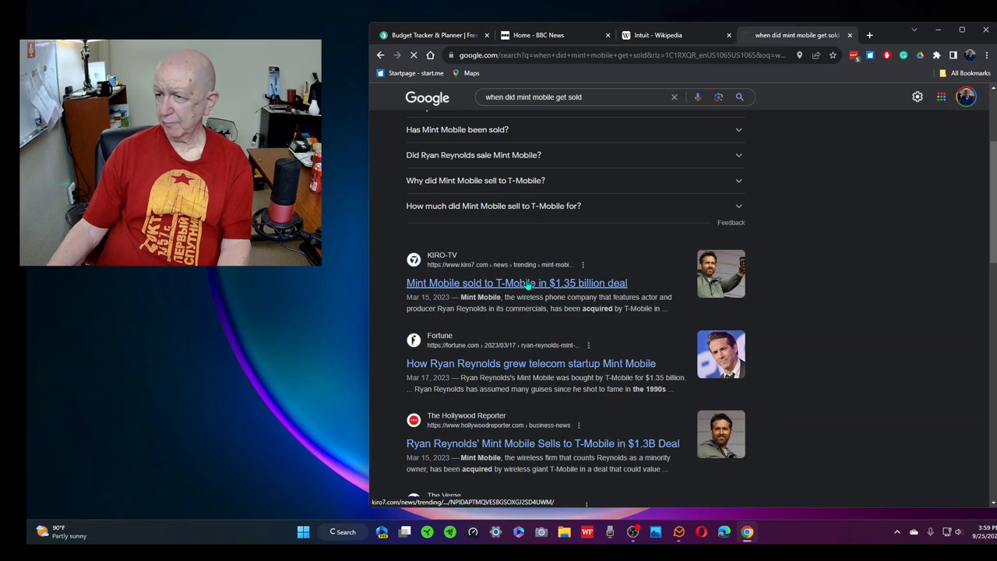
left_click(516, 283)
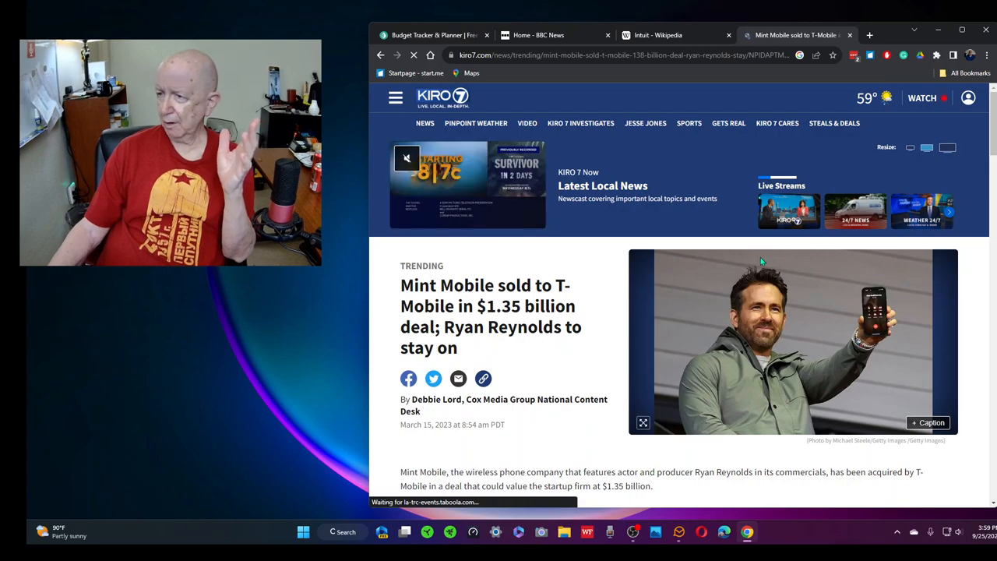
Scroll through the KIRO 7 article, then load youtube.com in the BBC News tab.
scroll("down", 3)
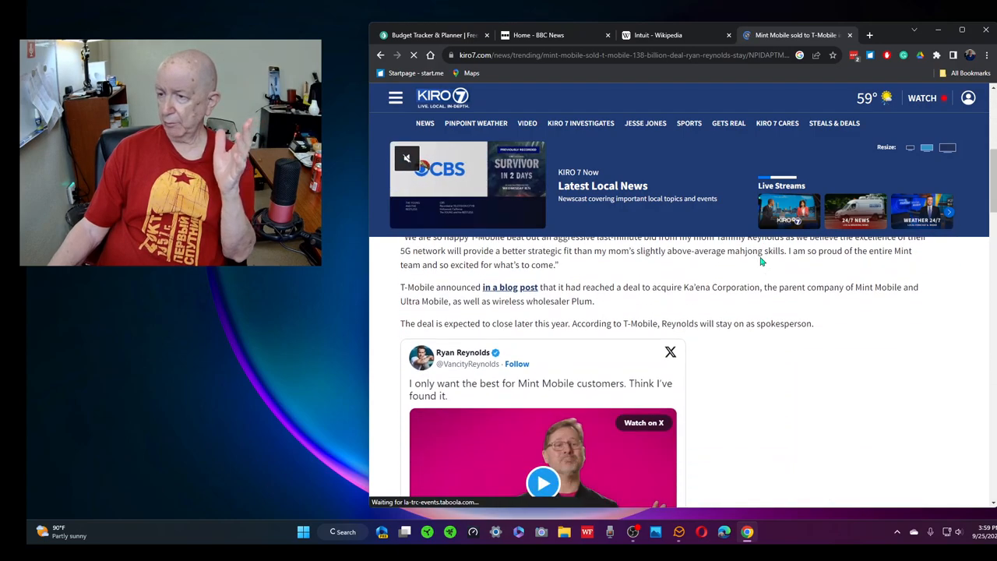
scroll("down", 3)
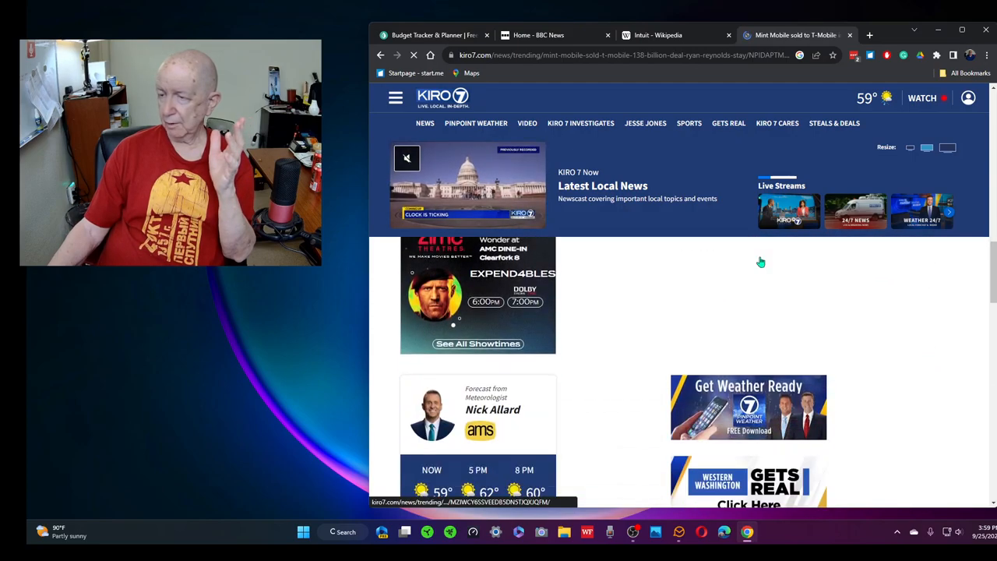
scroll("down", 3)
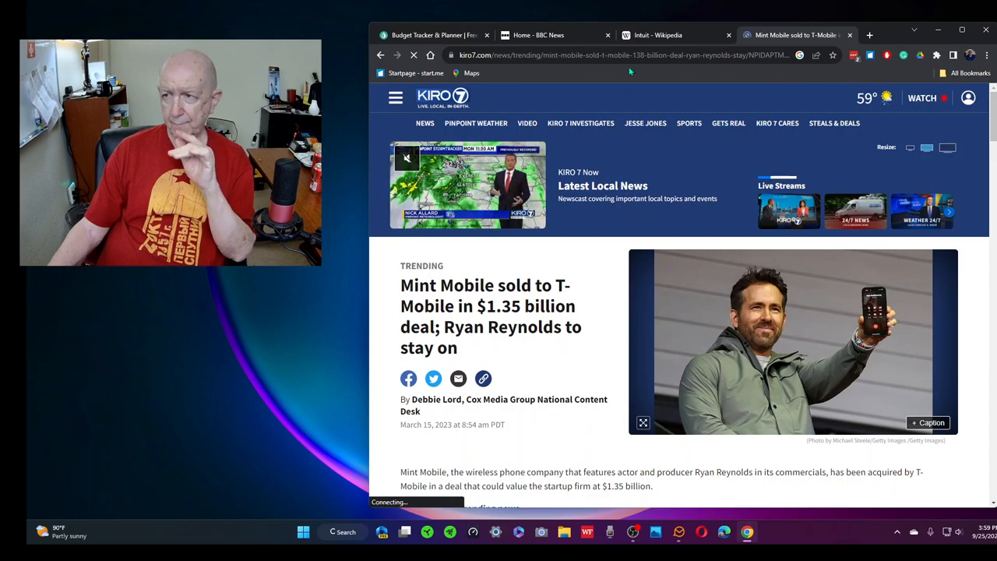
left_click(554, 35)
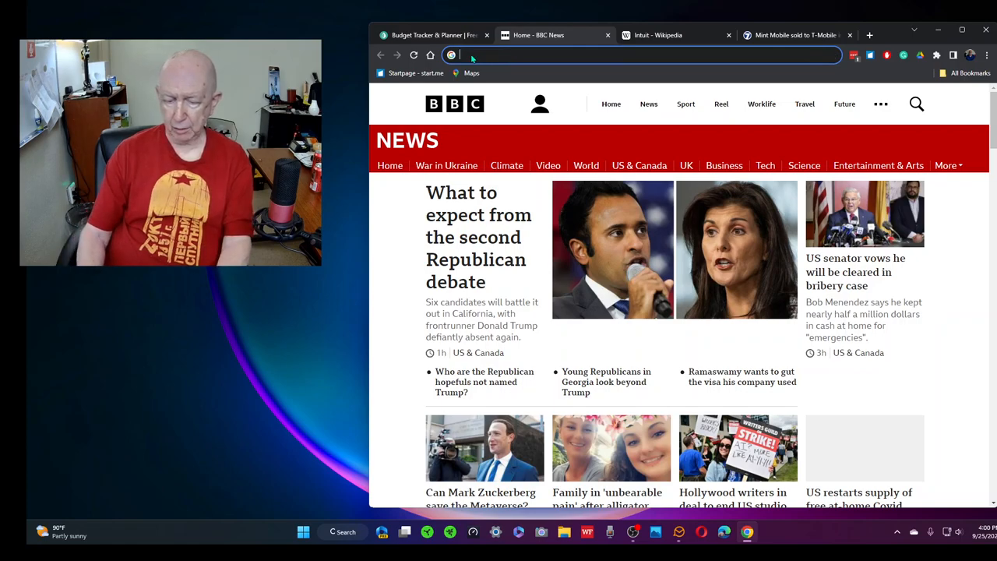
type("youtube.com")
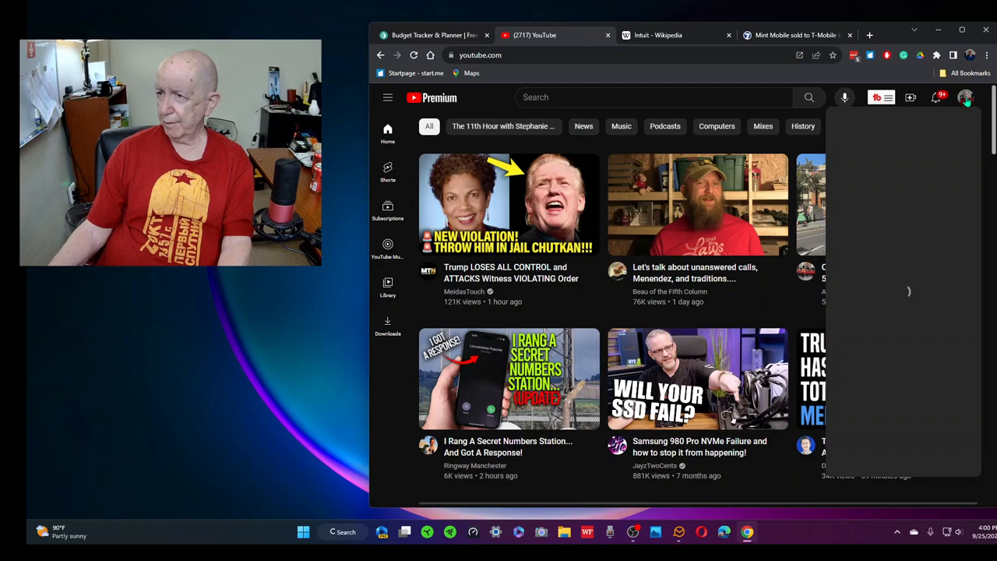
Go to 'Your channel' through the YouTube profile avatar menu.
left_click(966, 97)
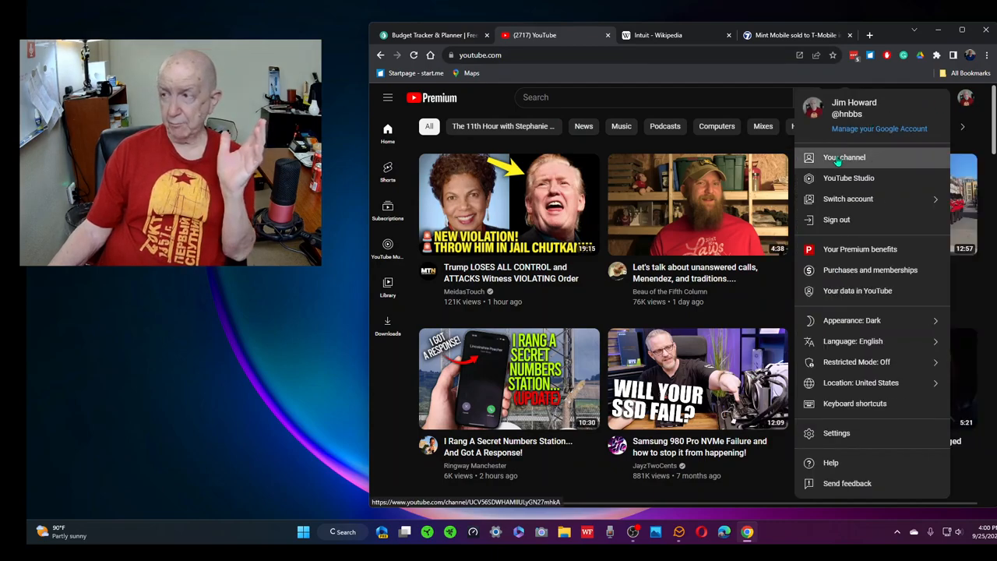
left_click(844, 156)
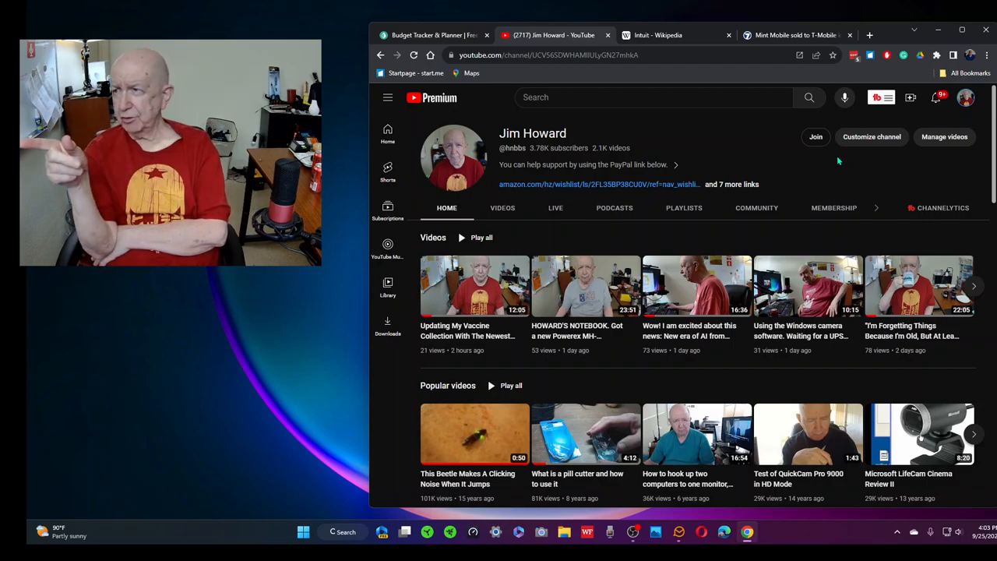
mouse_move(822, 159)
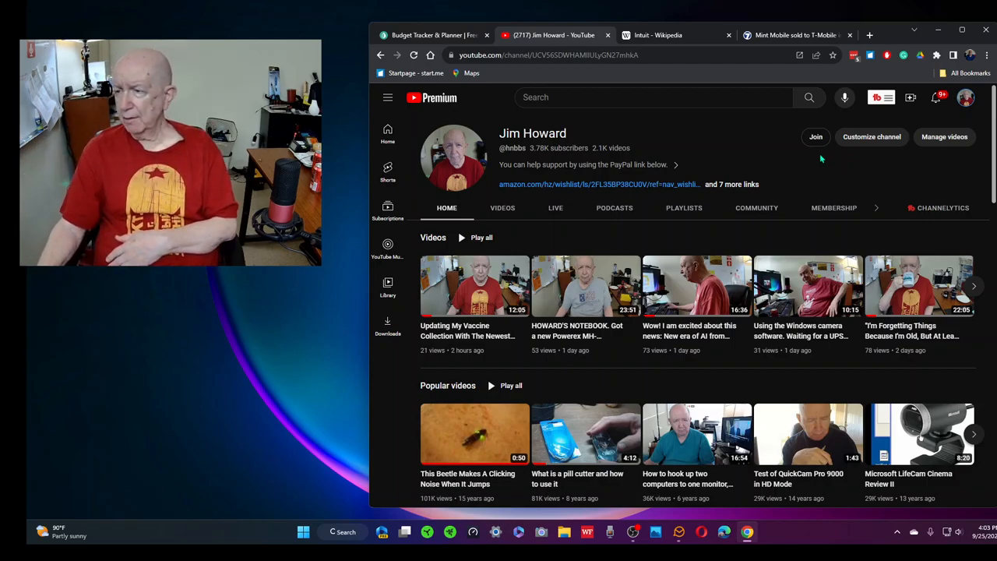
mouse_move(658, 35)
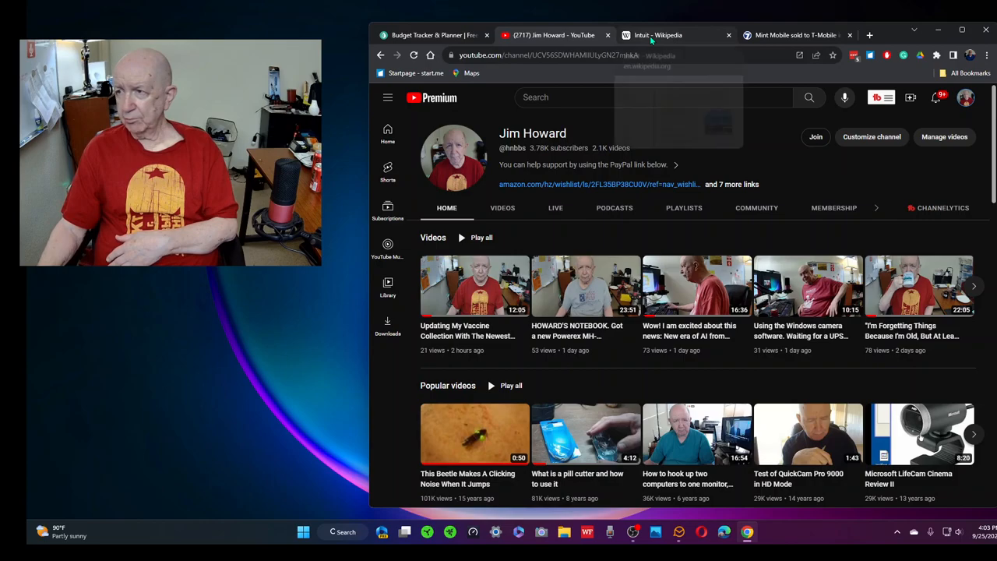